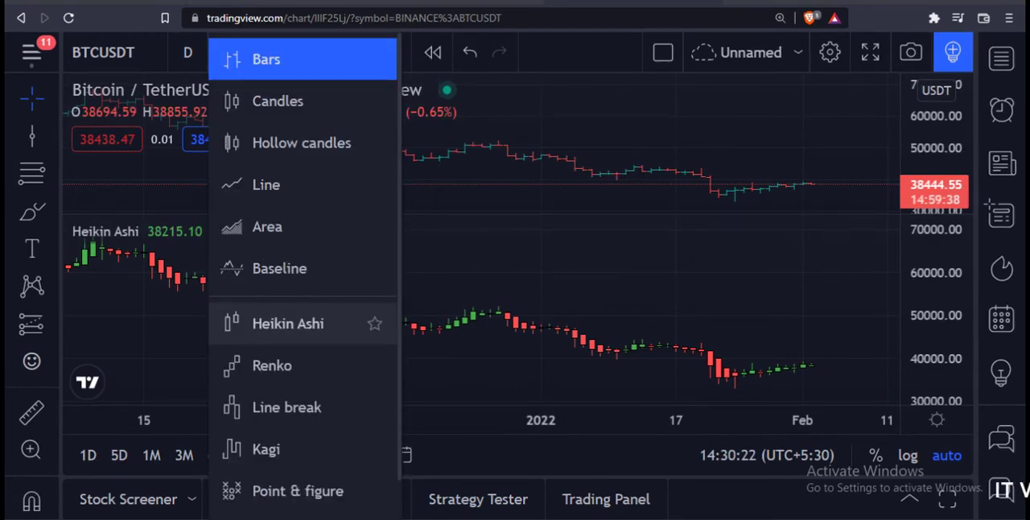
- Set the main BTCUSDT daily chart type to Heikin Ashi candles
left_click(286, 321)
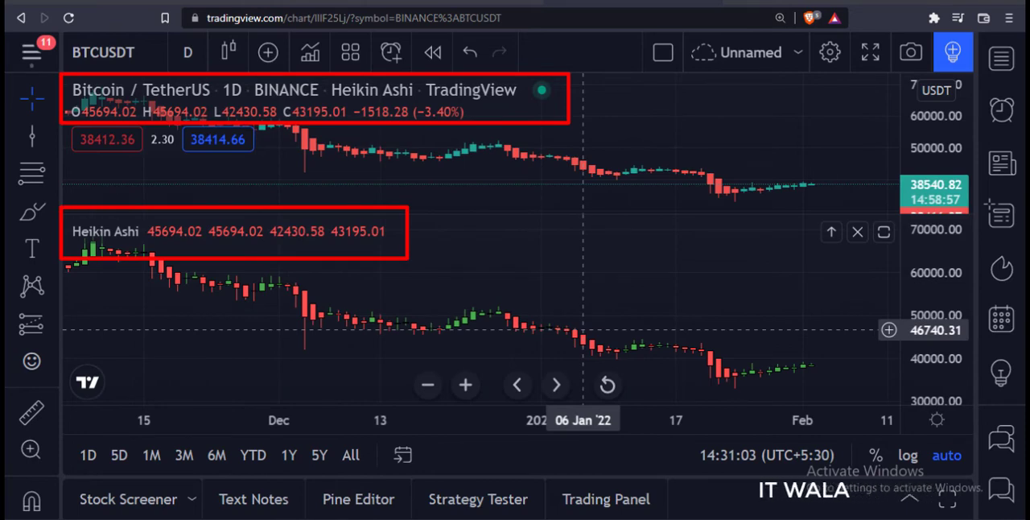